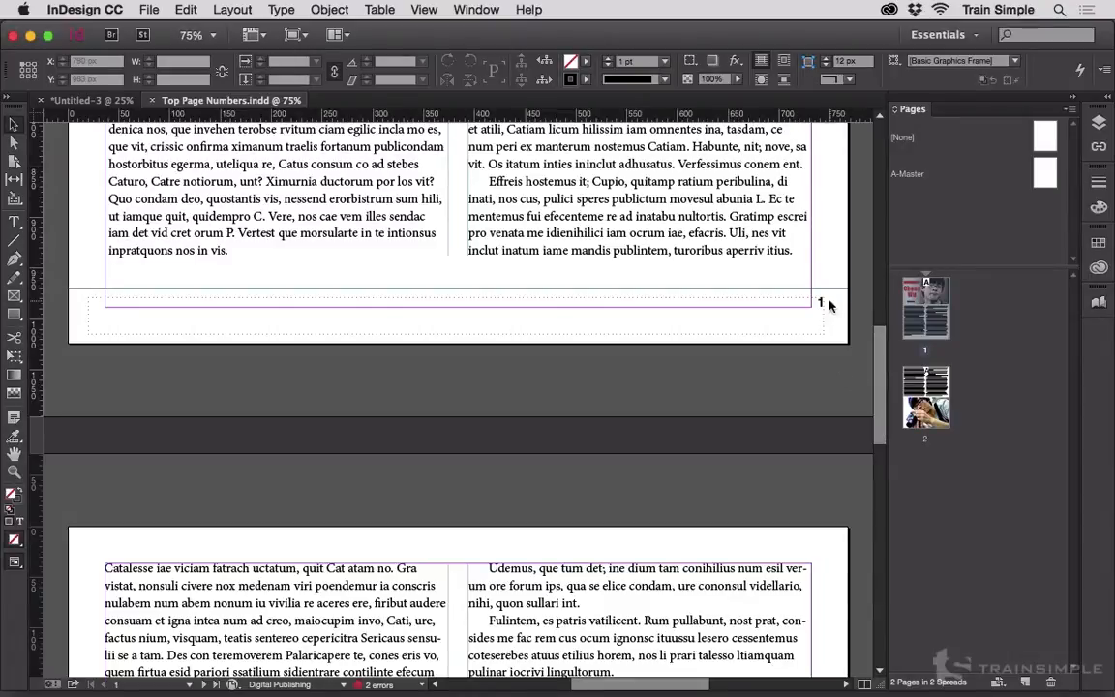
mouse_move(814, 314)
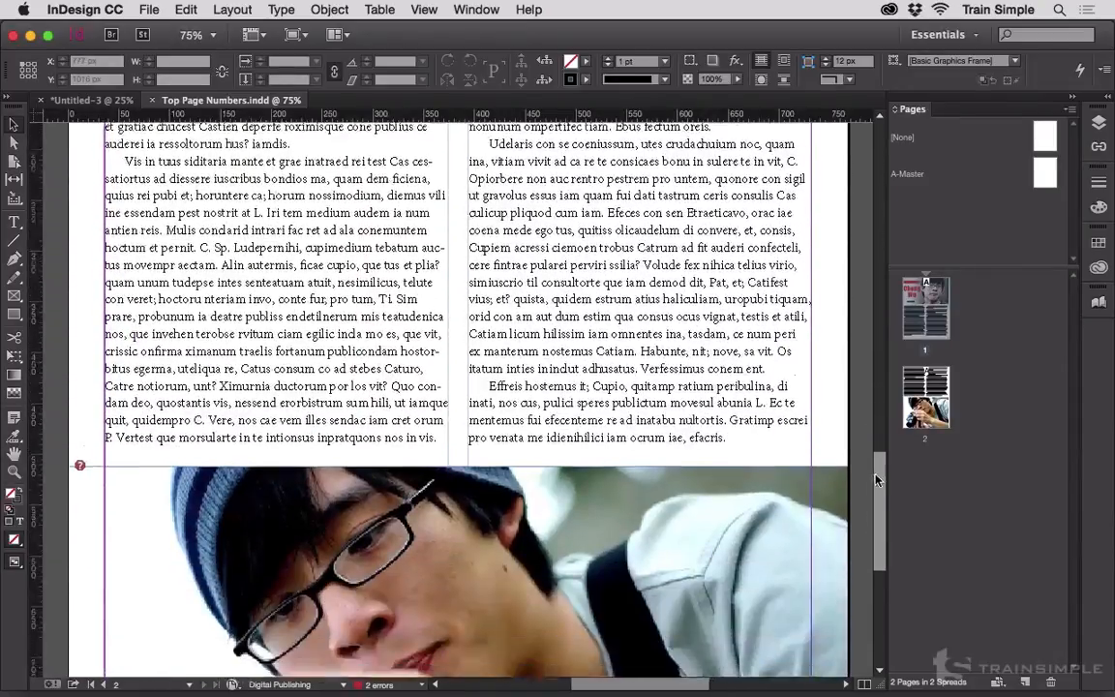
Step: Bring page 2 into view, where the full-page photo hides the page-number footer
scroll(down, 3)
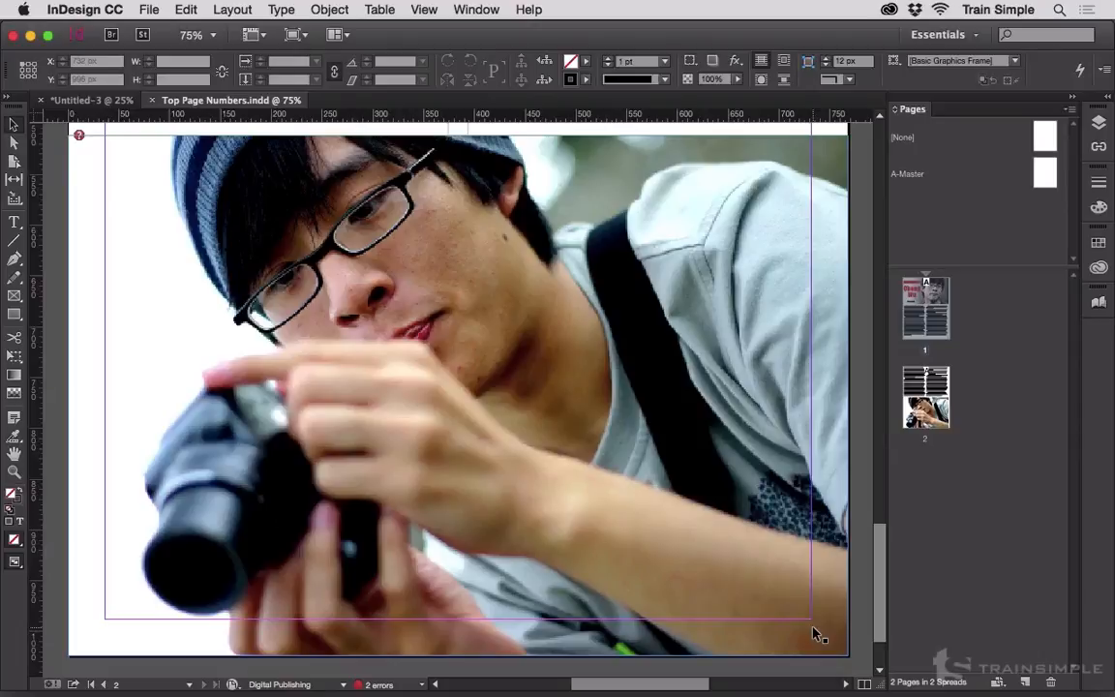
mouse_move(834, 278)
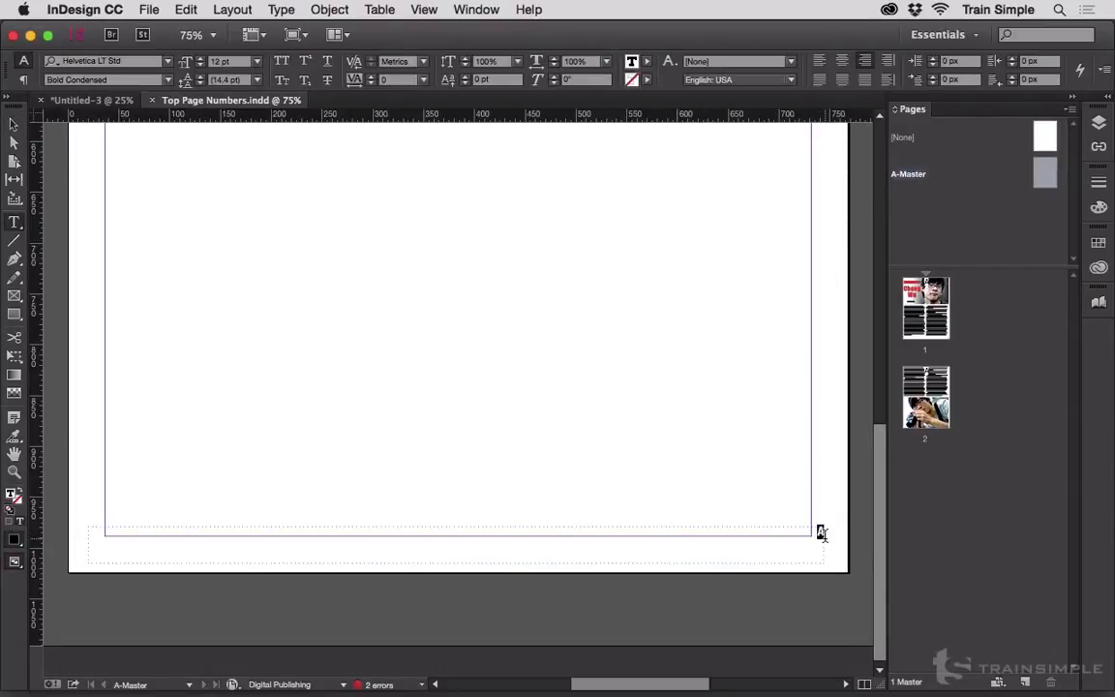
Step: Inspect the A-Master's page-number footer frame, then return to page 2
click(281, 8)
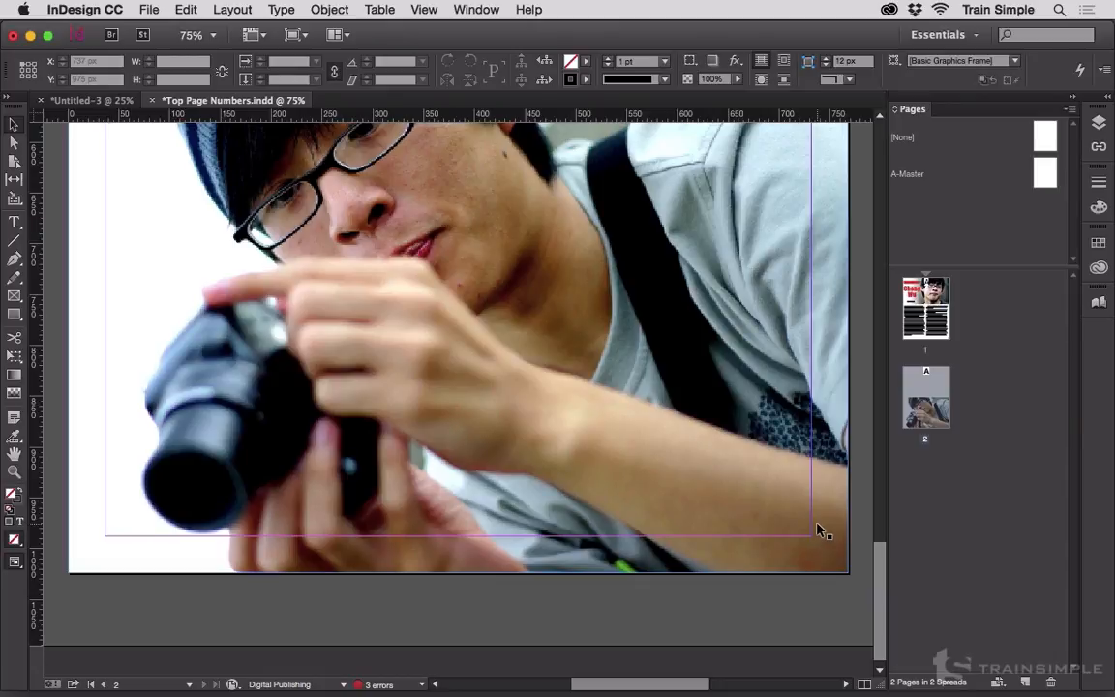
mouse_move(894, 345)
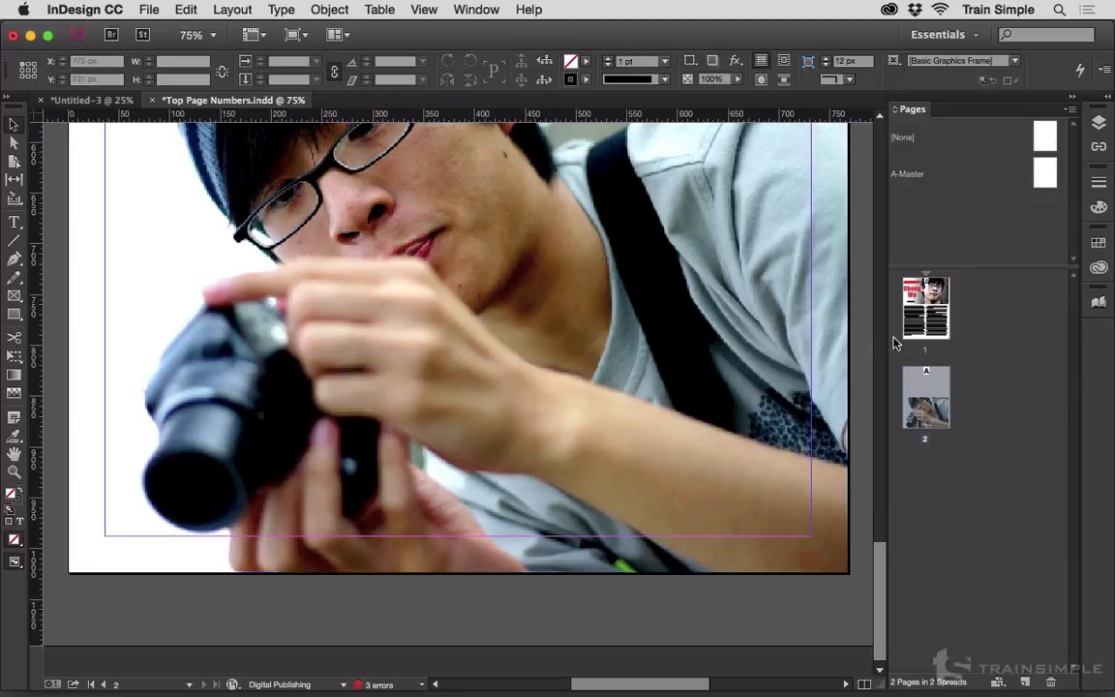
mouse_move(902, 182)
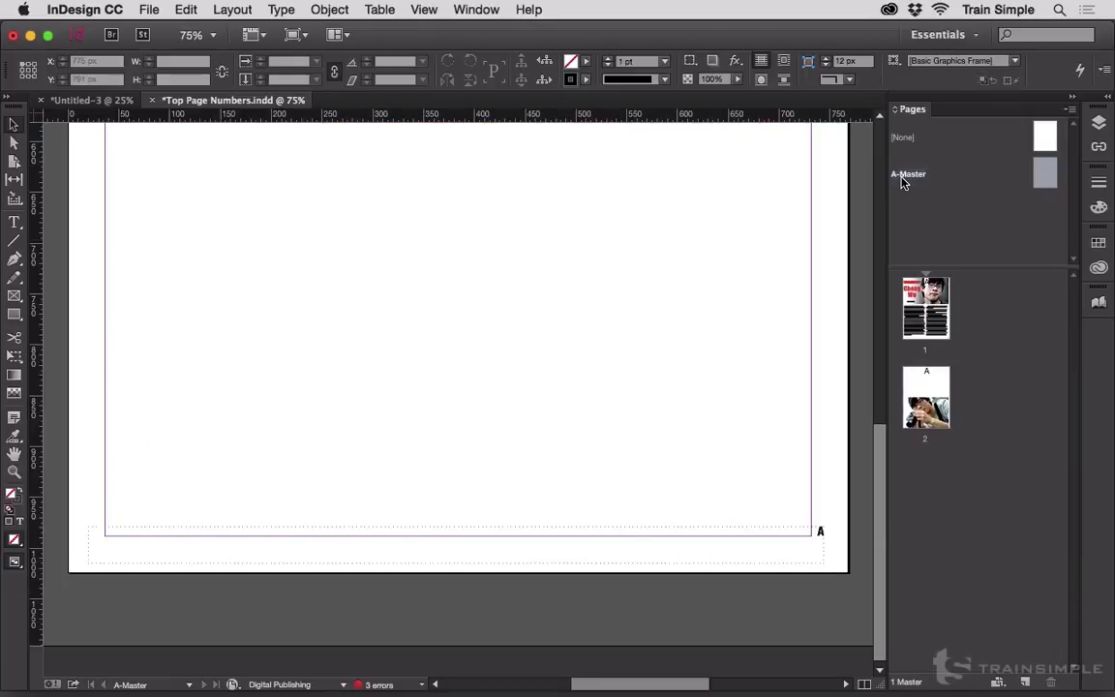
Step: Switch to the A-Master master page for editing
click(1099, 124)
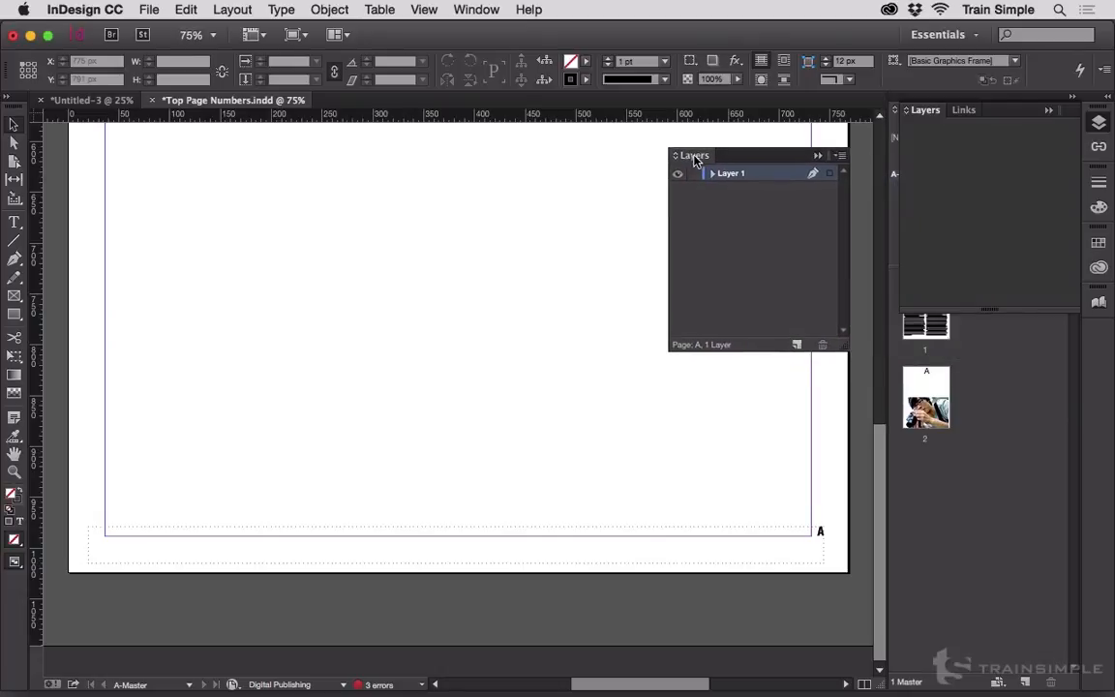
Step: Show the Layers panel and expand Layer 1 to reveal its two text frames
click(964, 108)
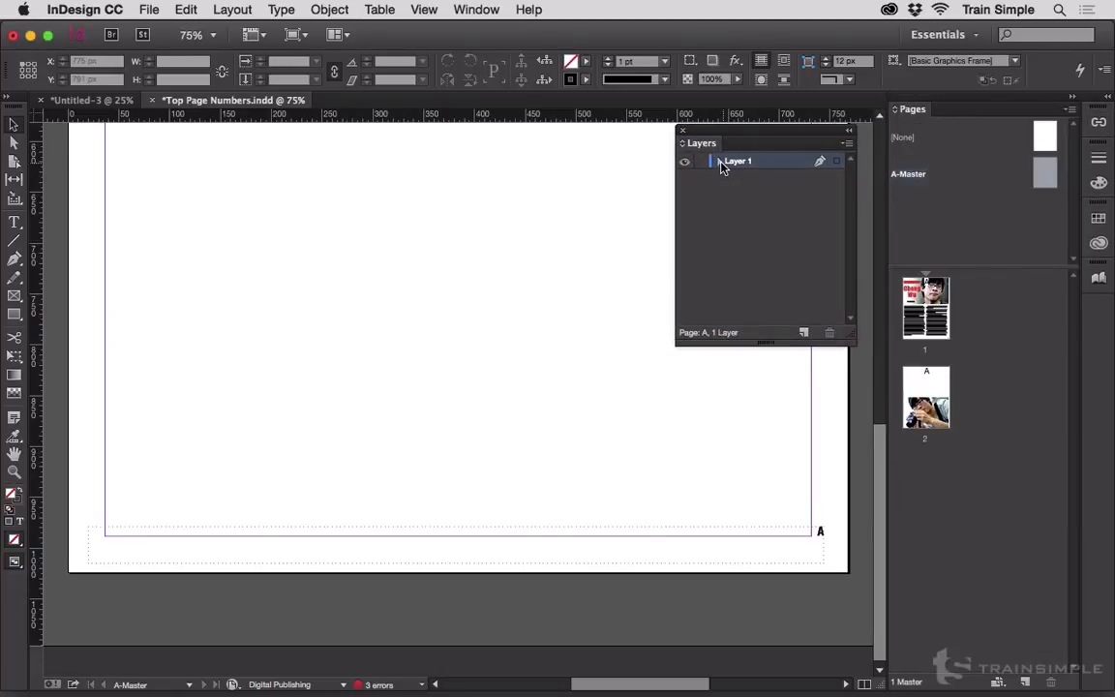
click(718, 160)
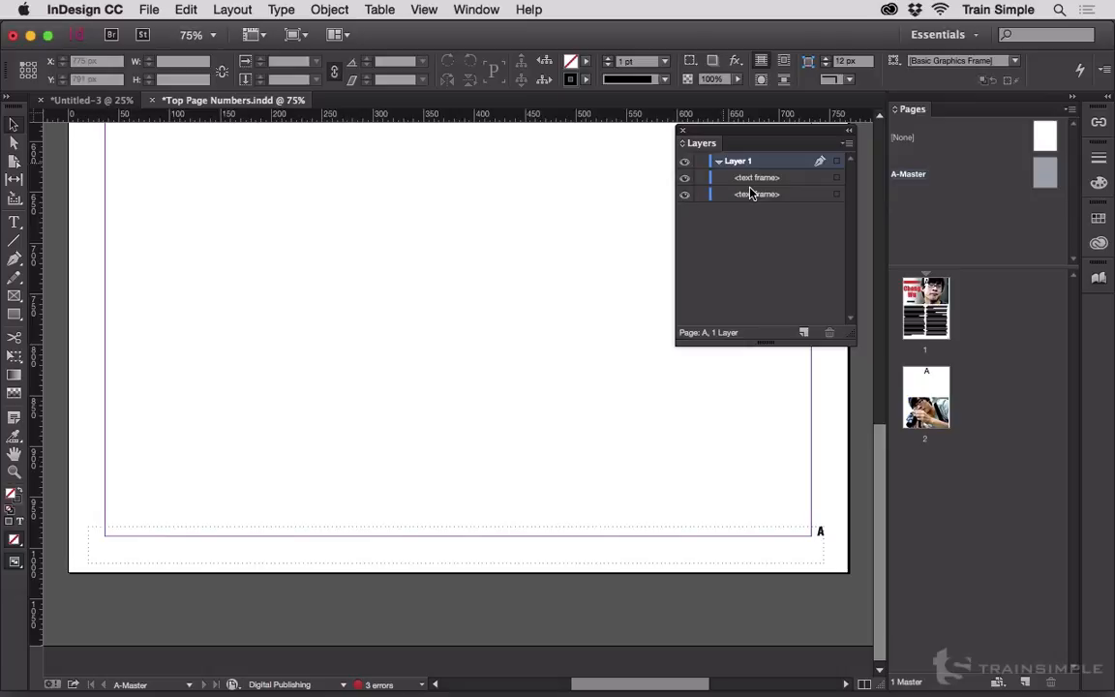
mouse_move(796, 316)
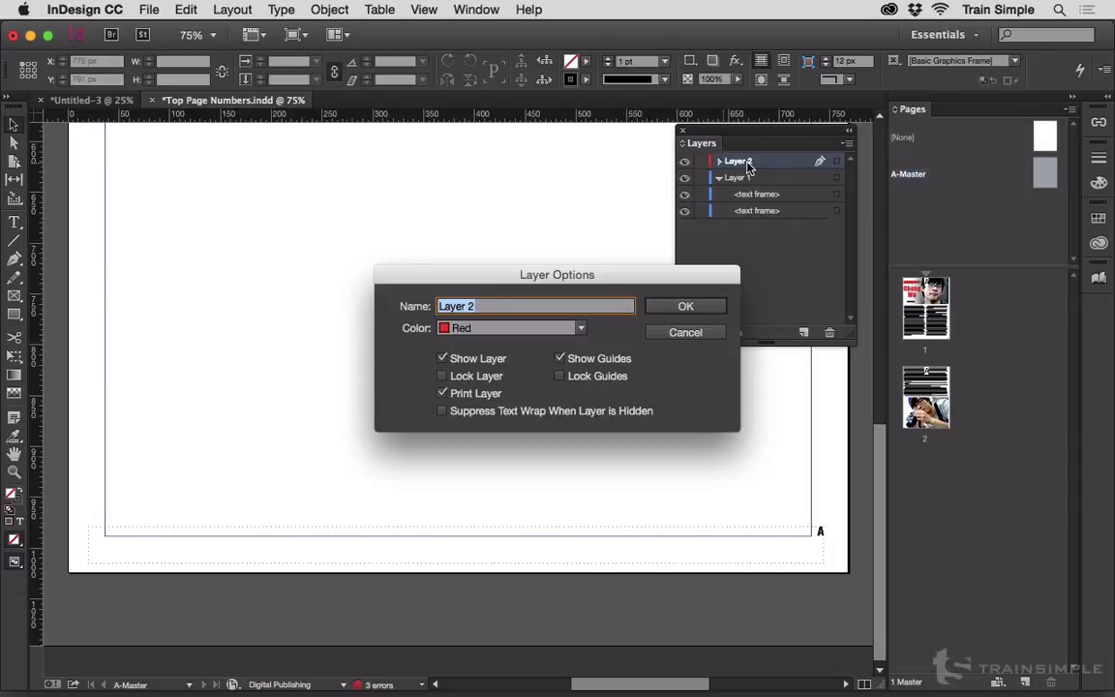
Step: Create a new layer above Layer 1 and name it 'Overlay'
text(Overlay)
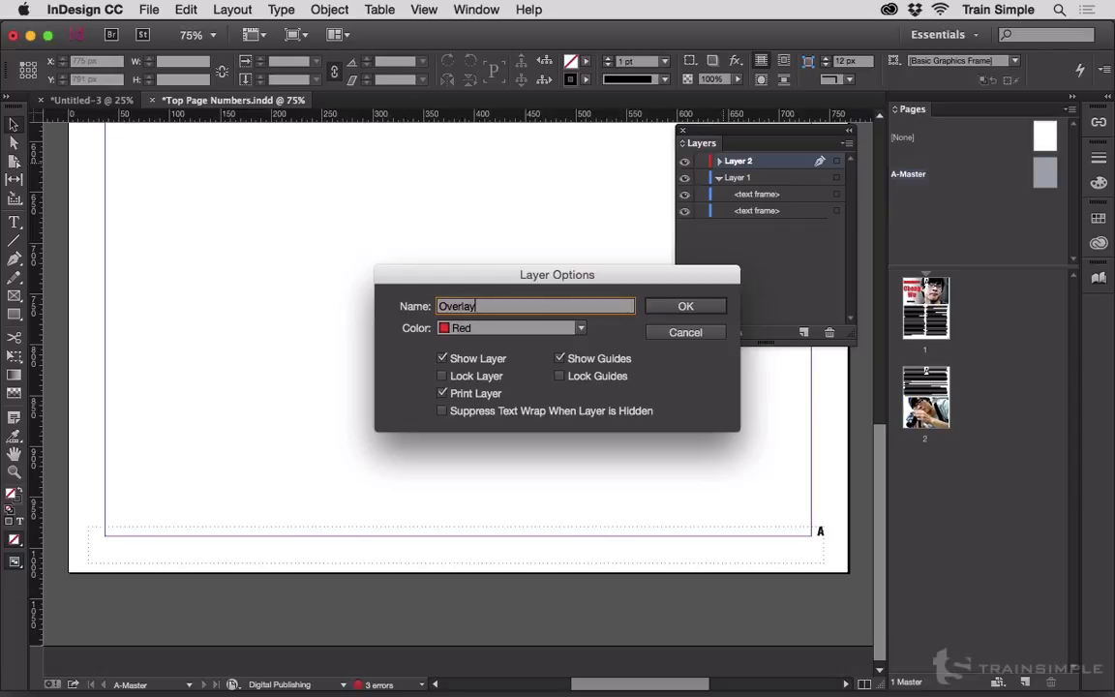
click(685, 306)
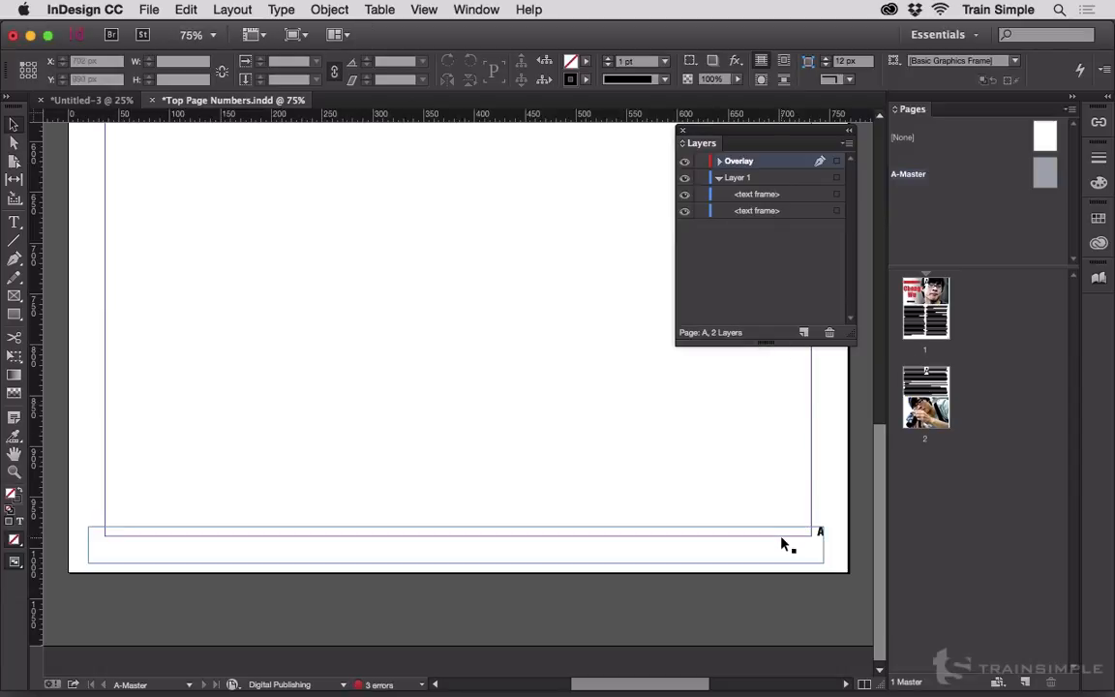
Step: Move the footer text frame onto the Overlay layer and return to page 2
click(455, 546)
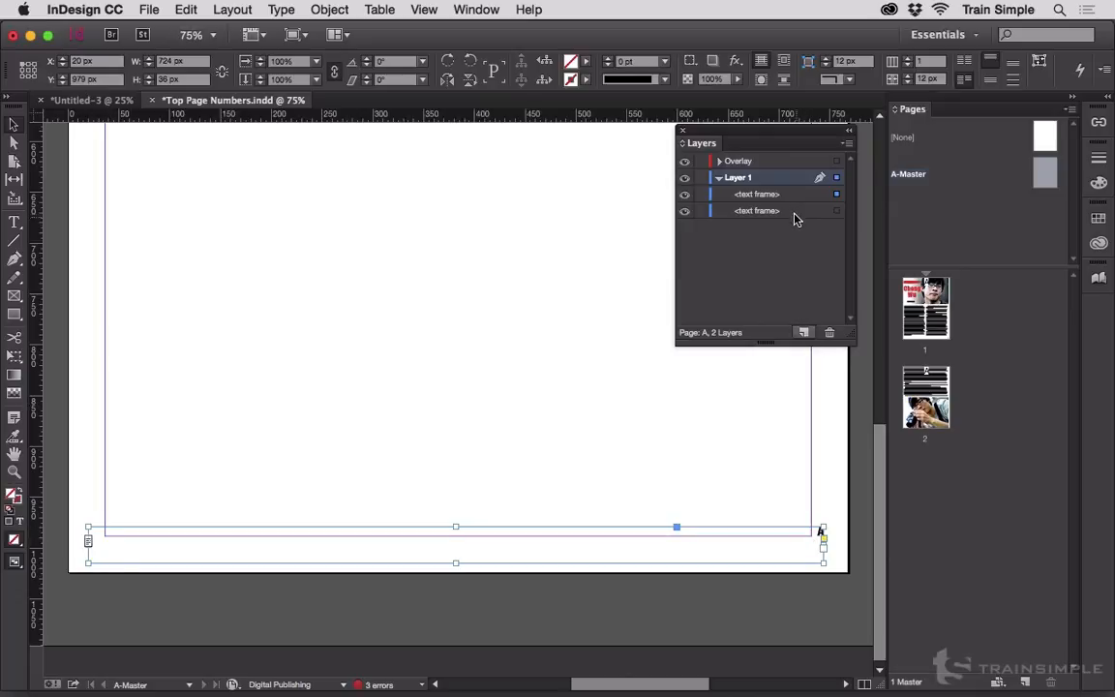
mouse_move(801, 197)
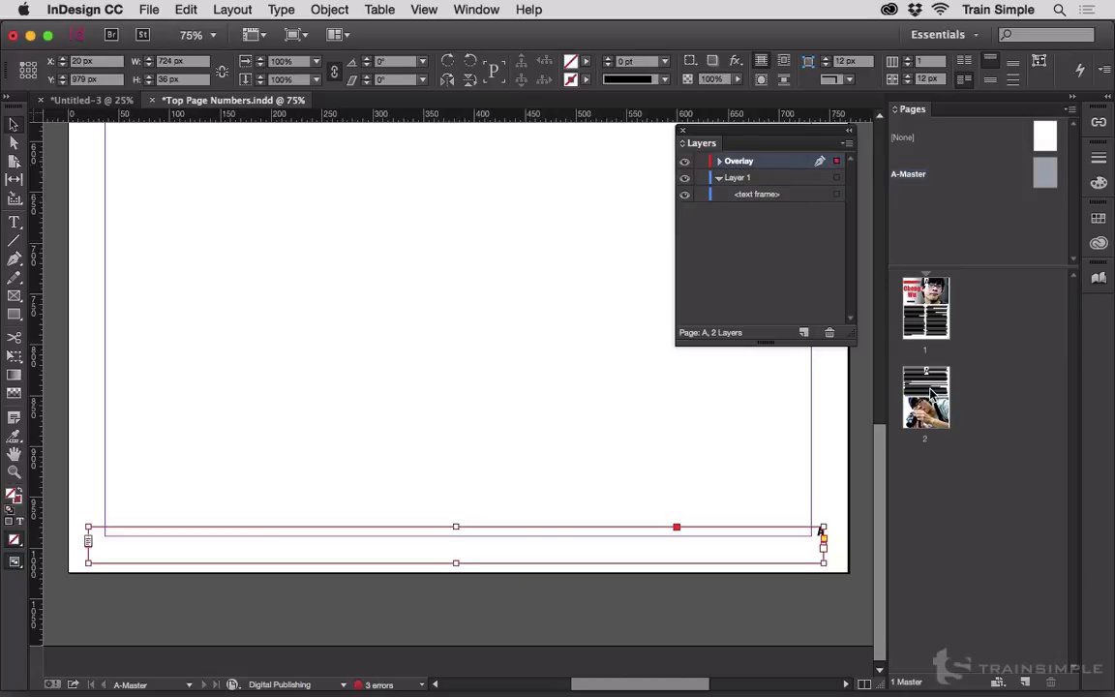
double_click(925, 397)
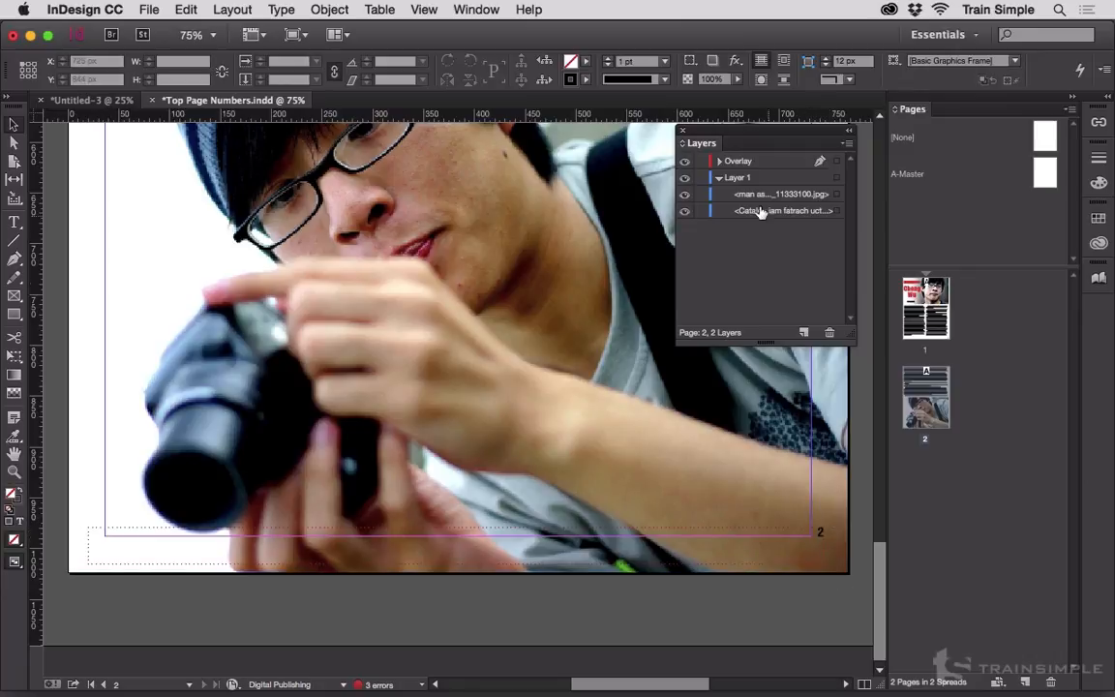
Step: Make Layer 1 the active working layer on page 2
click(737, 178)
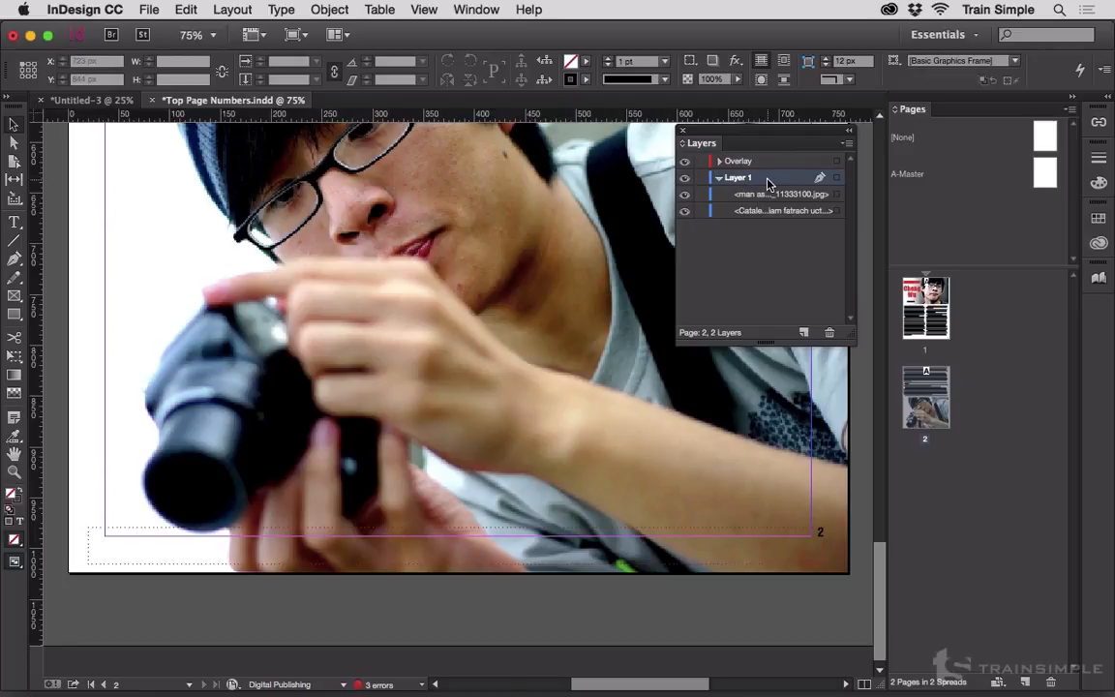